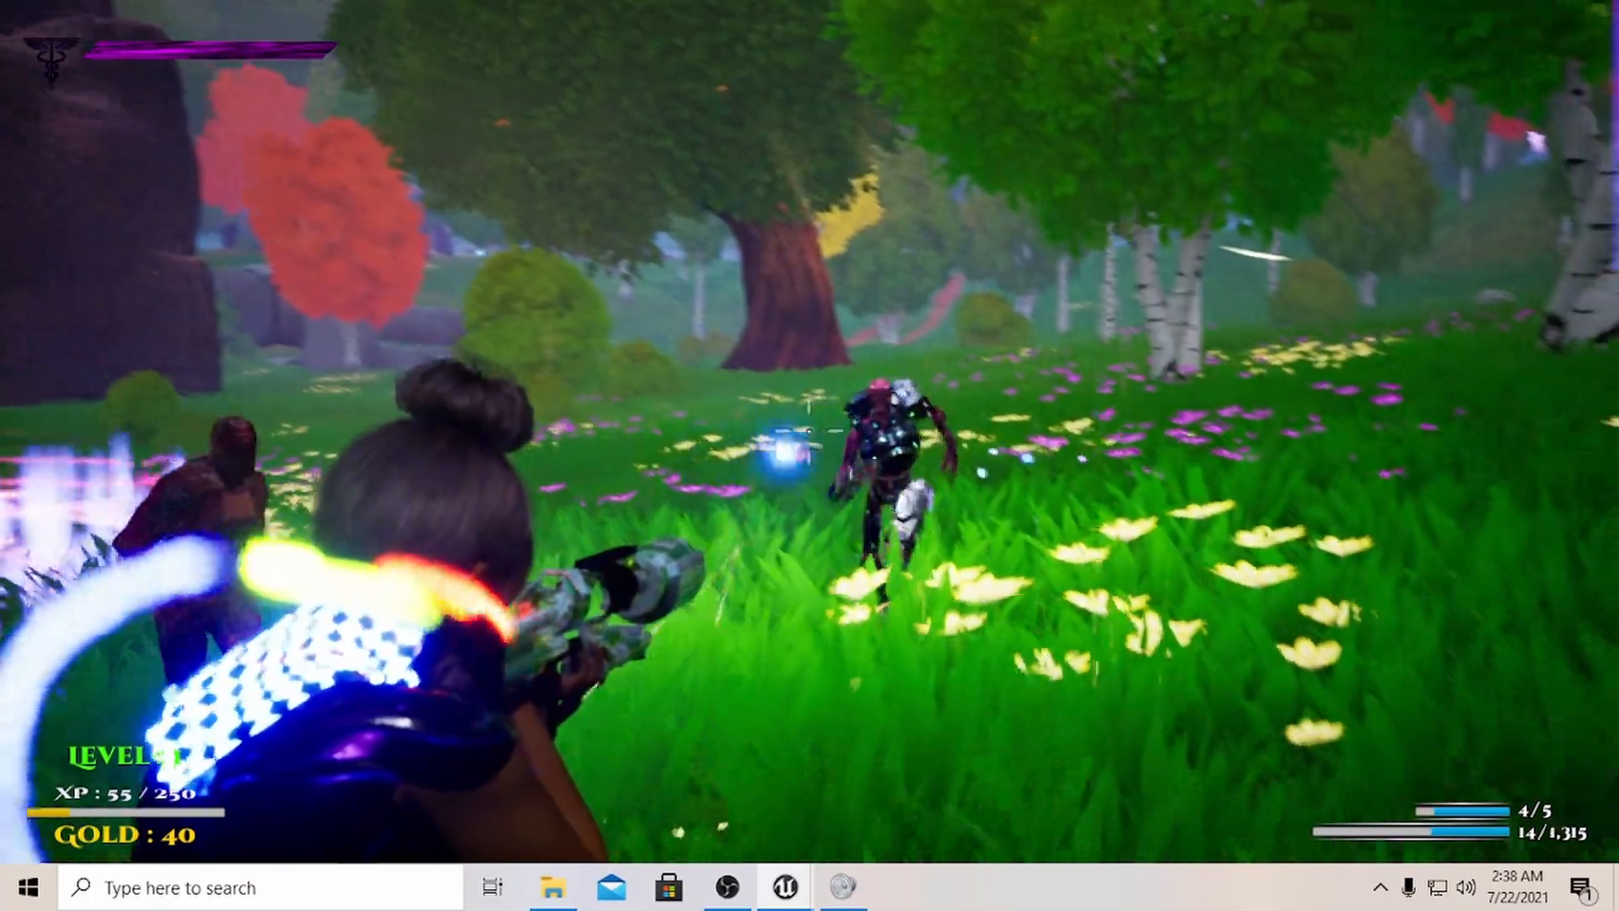
# - Fire at the enemies in the meadow, reaching 115 of 250 XP and 90 gold
pyautogui.click(810, 455)
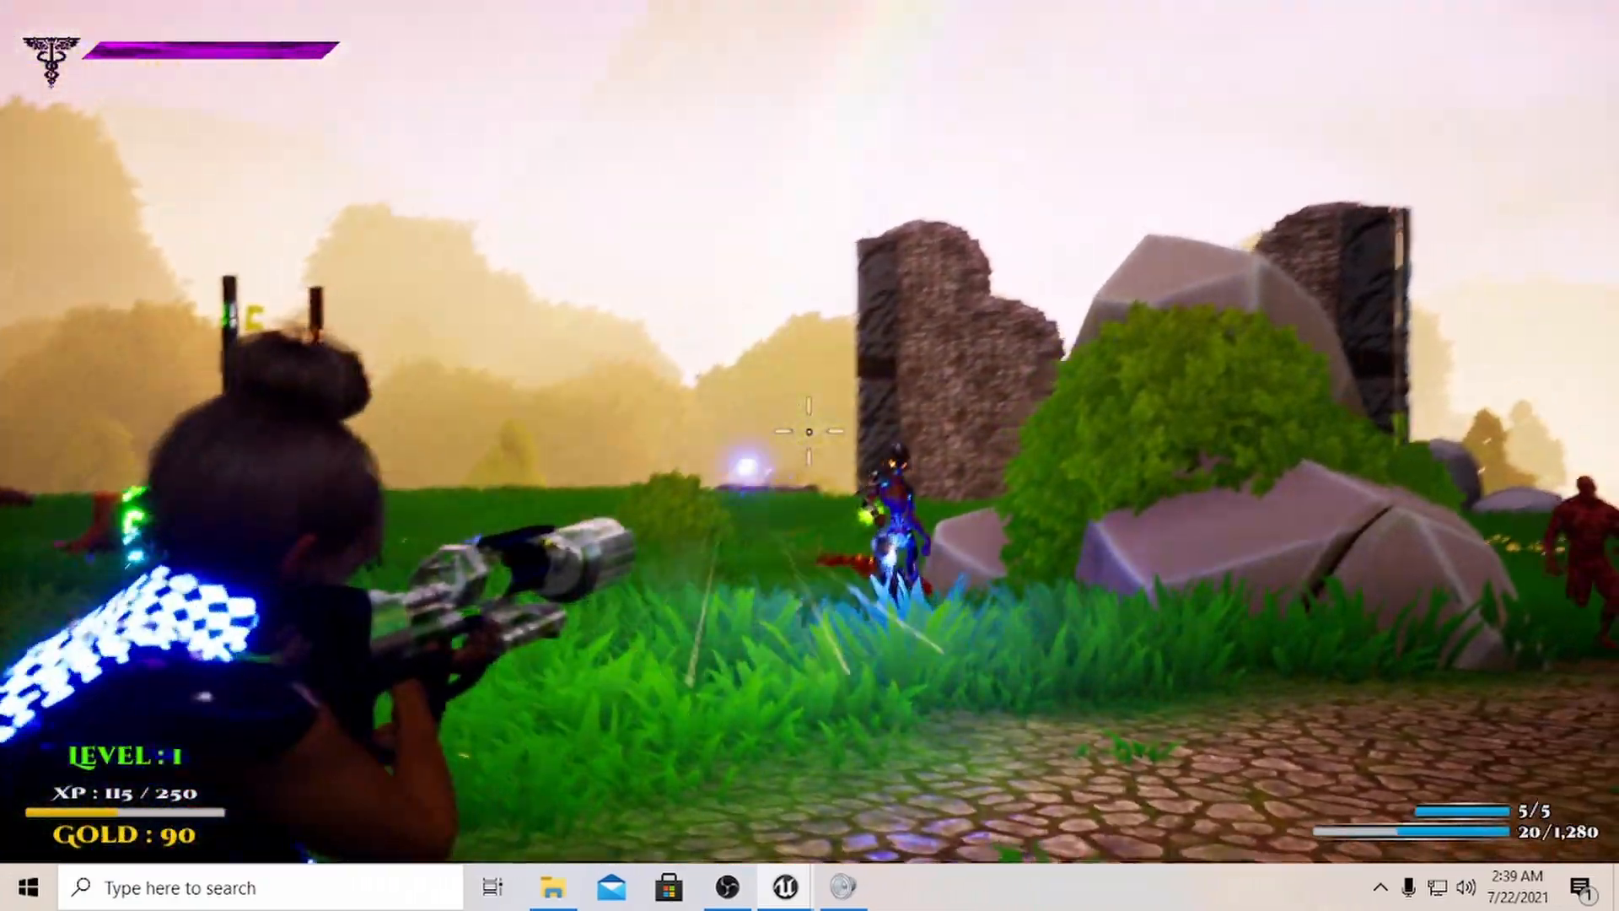
pyautogui.click(810, 428)
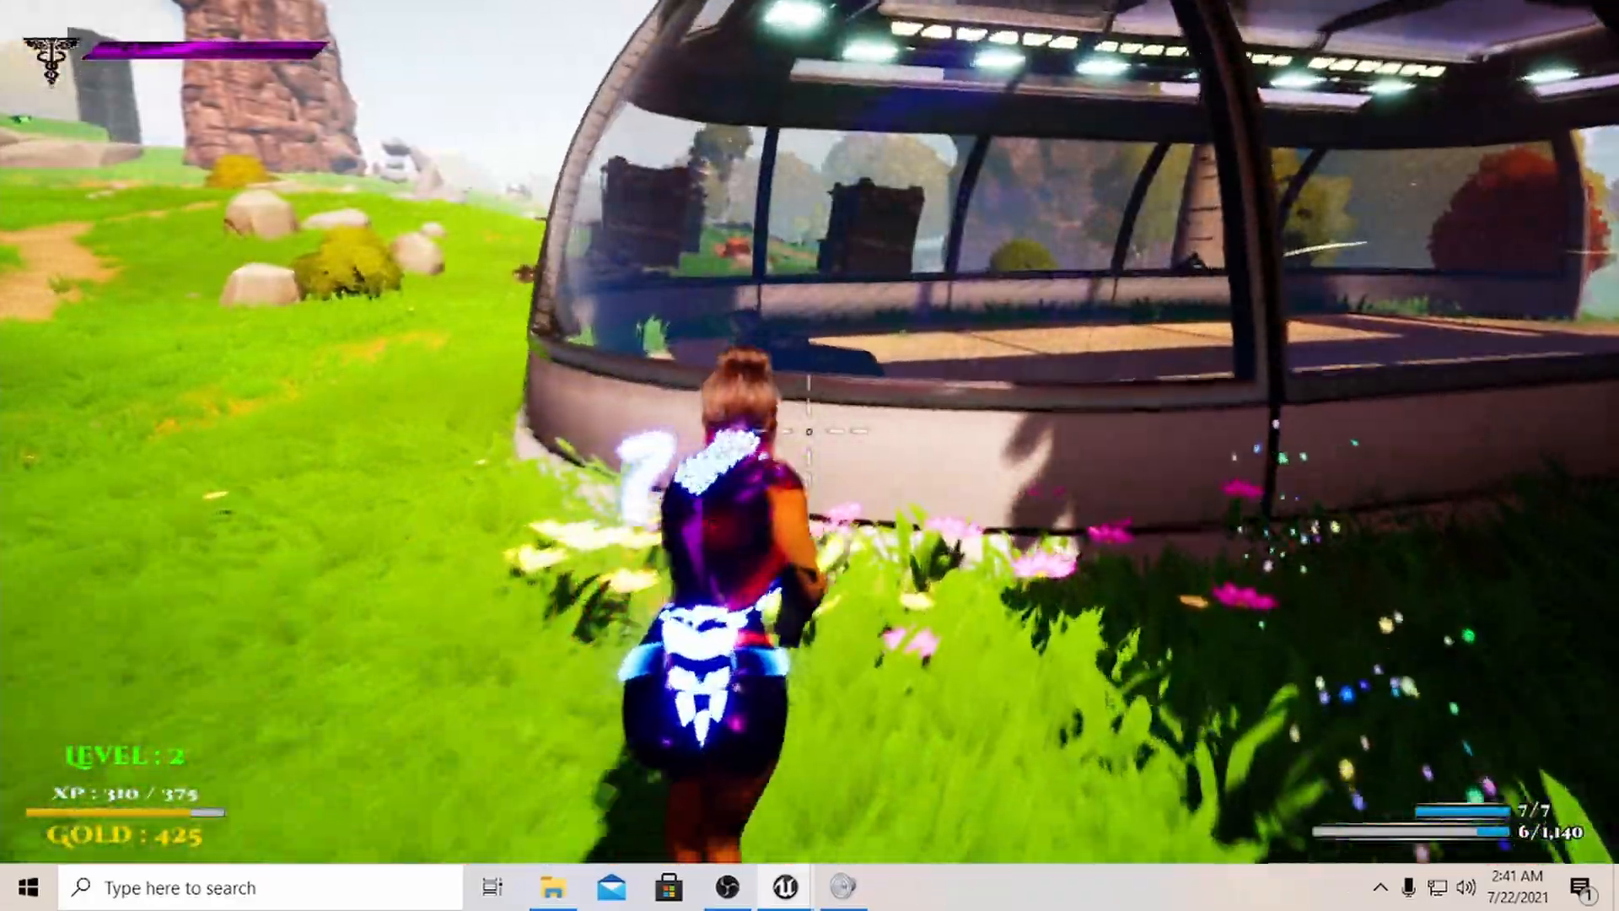
pyautogui.moveTo(810, 455)
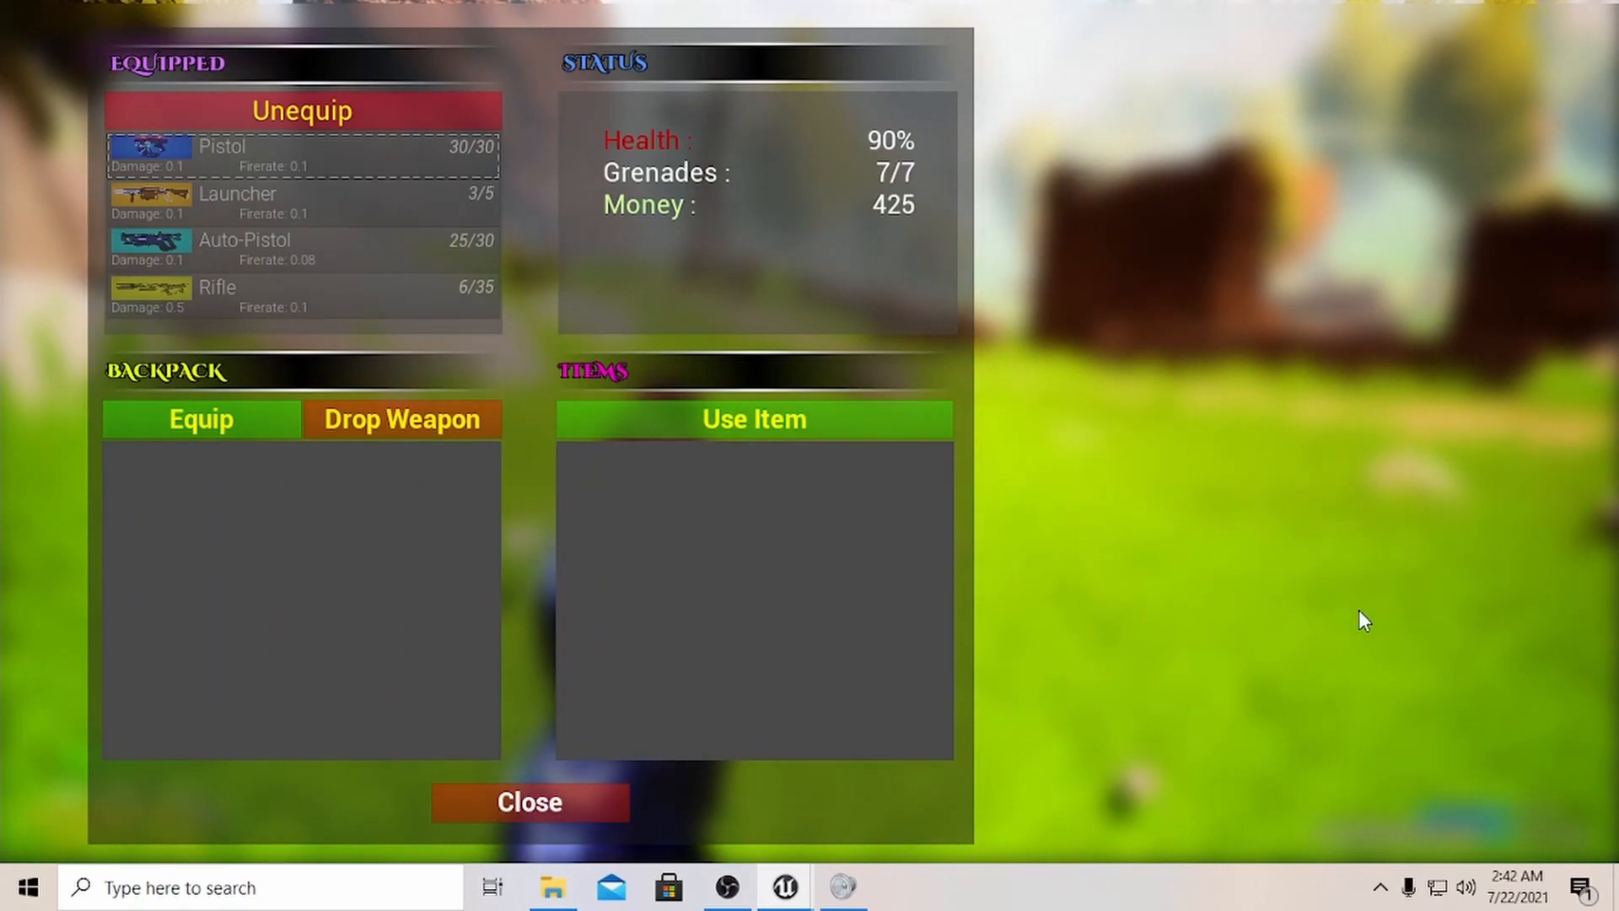
# - Review the inventory panel showing four equipped weapons and 7/7 grenades, then close it
pyautogui.click(248, 248)
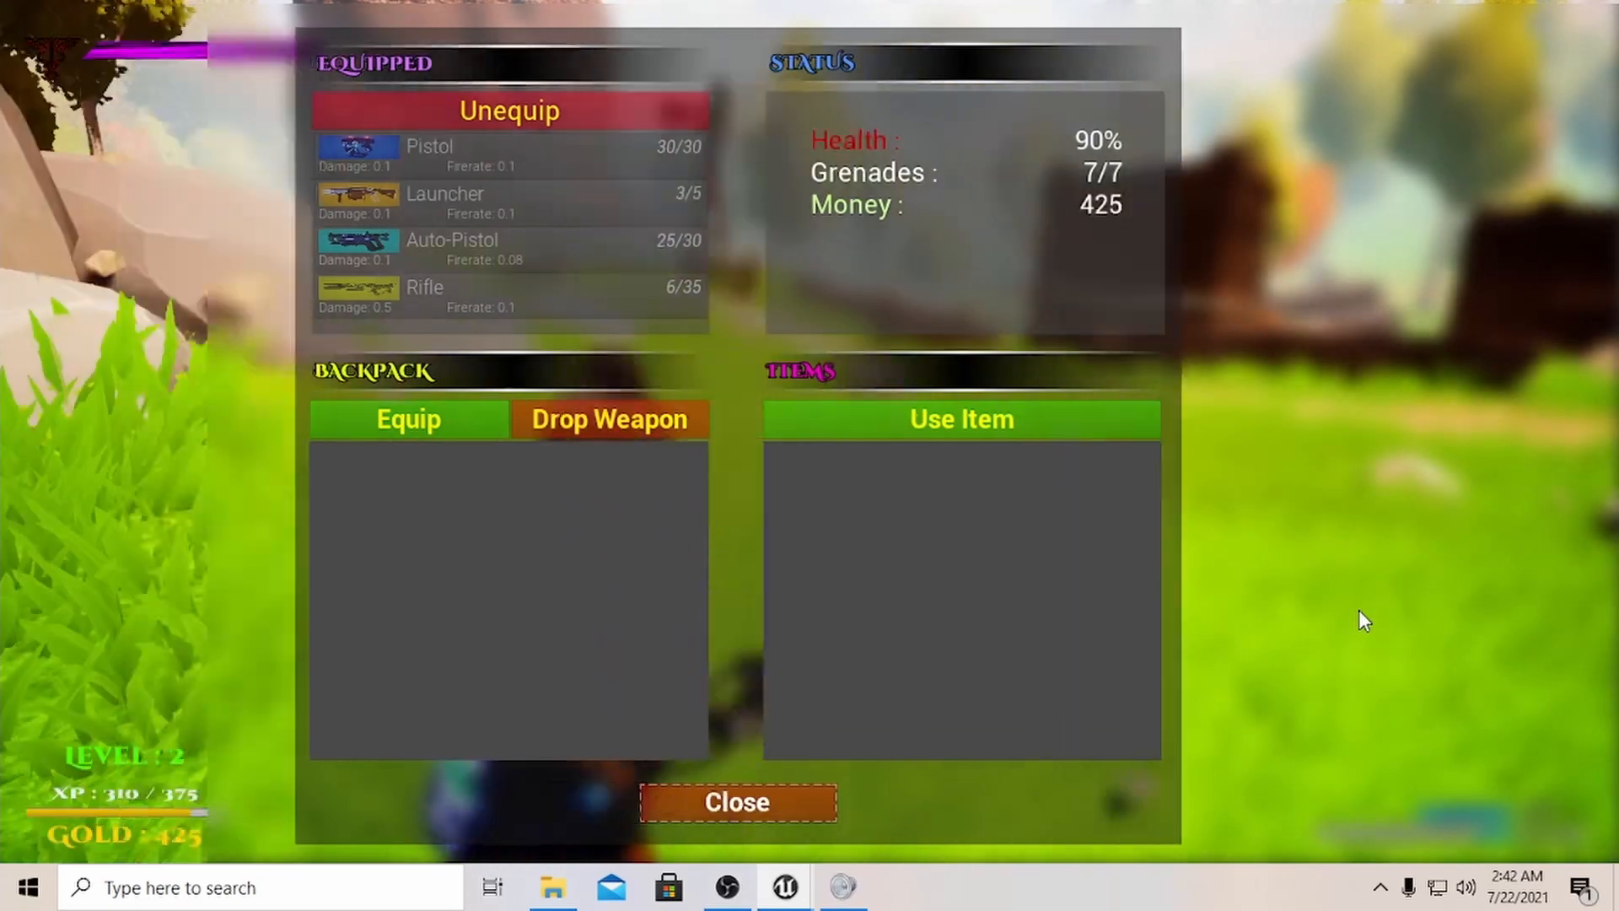
pyautogui.click(737, 803)
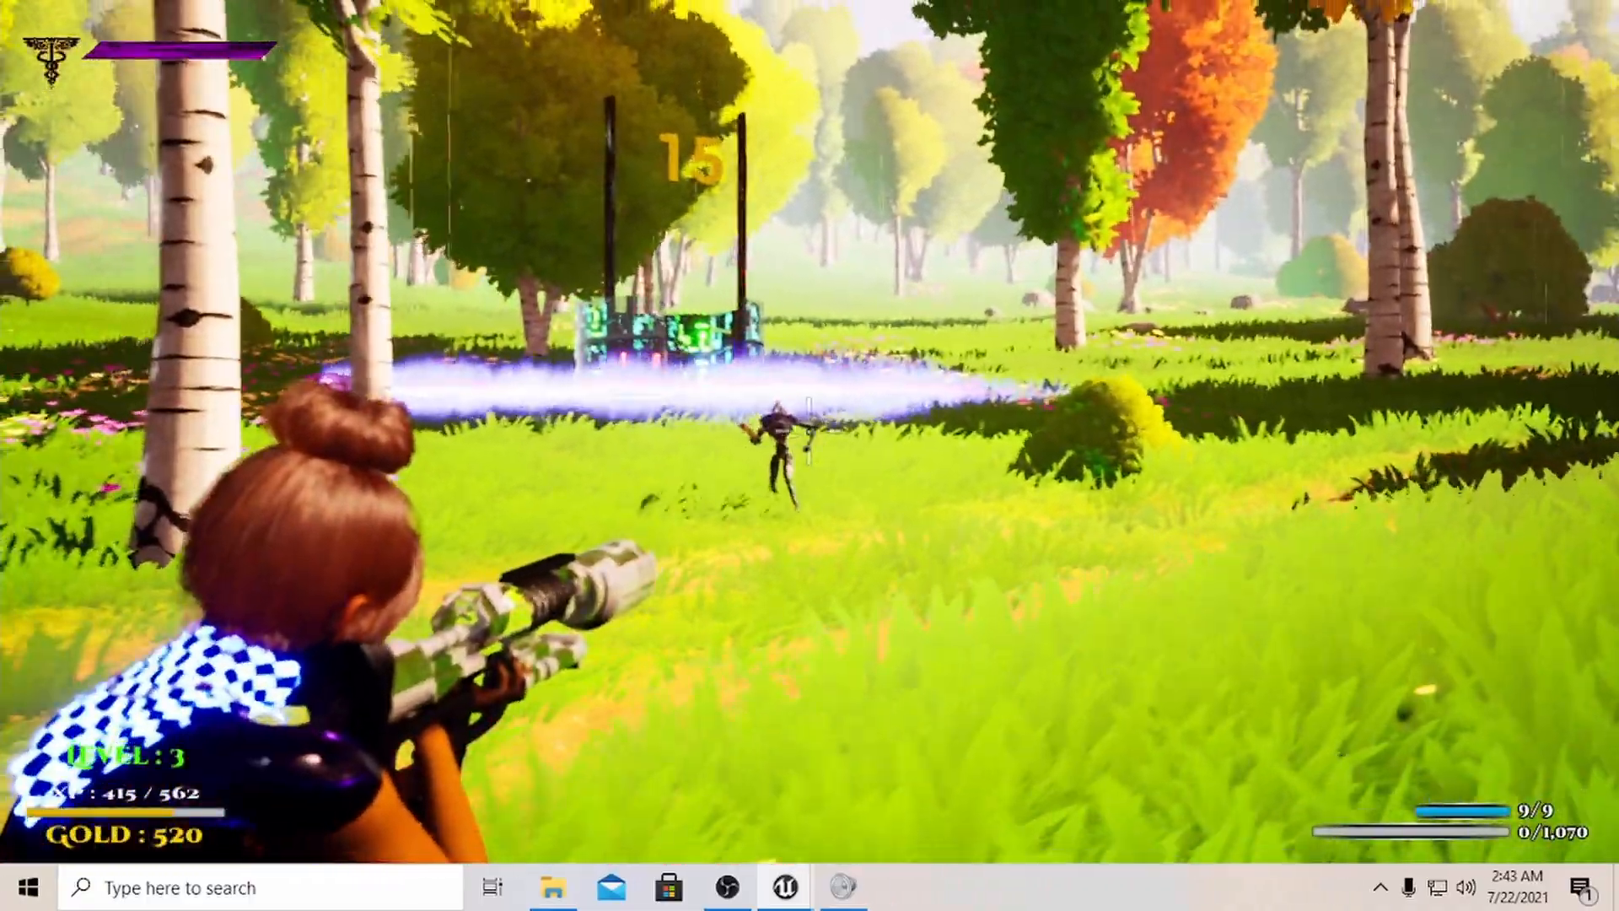
# - Fire two shots while advancing through the forest, reaching 425 of 562 XP and 535 gold
pyautogui.click(809, 455)
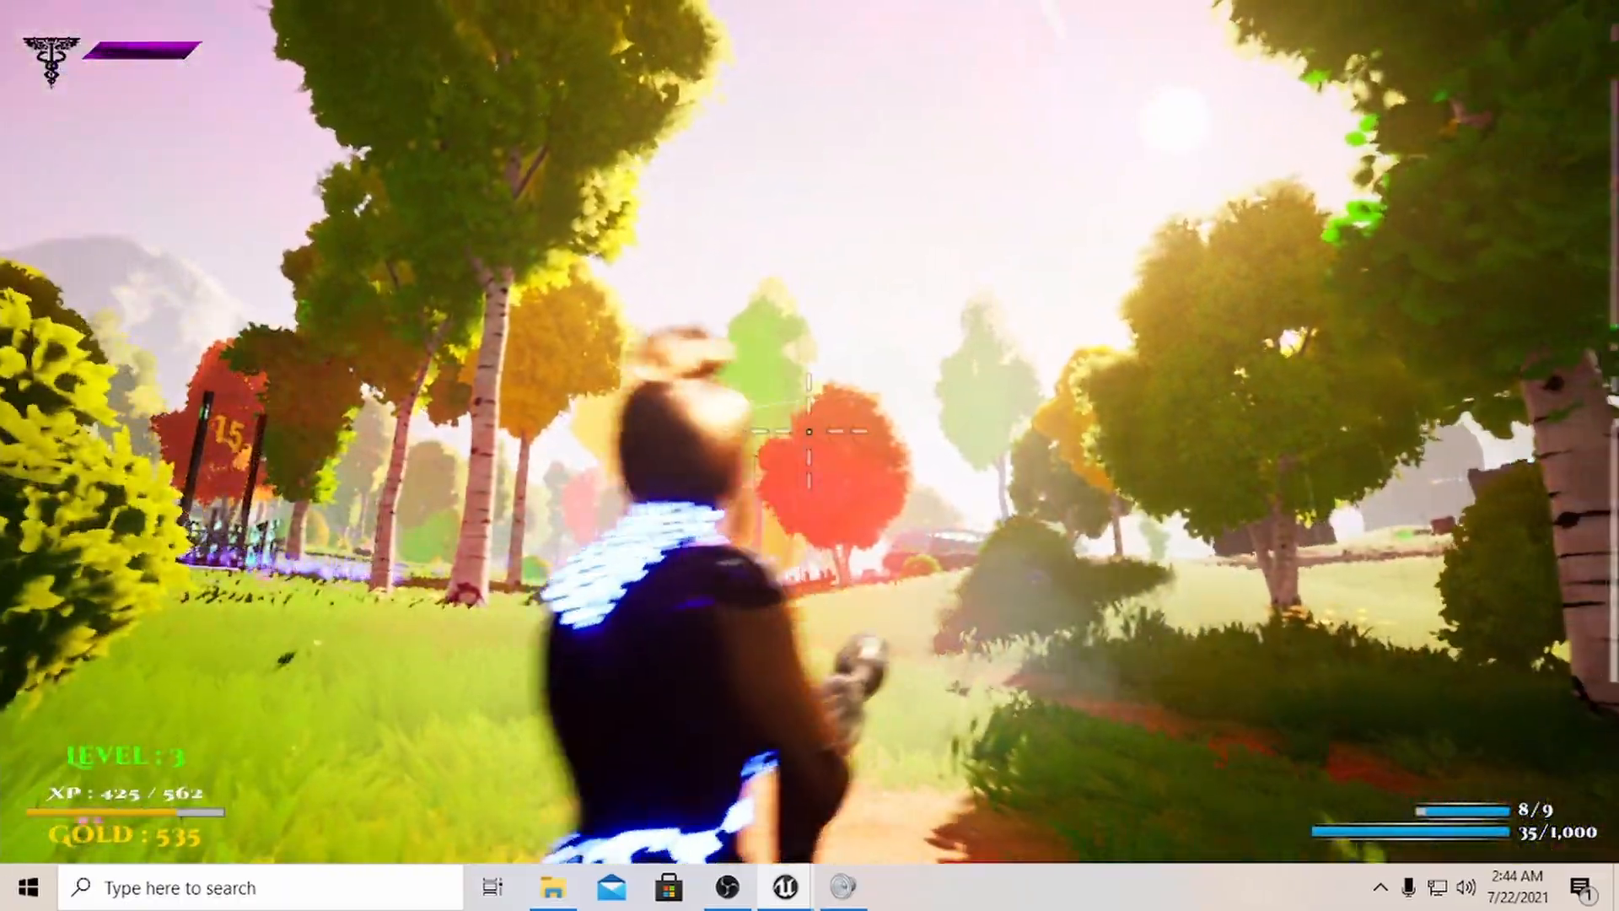
pyautogui.click(810, 423)
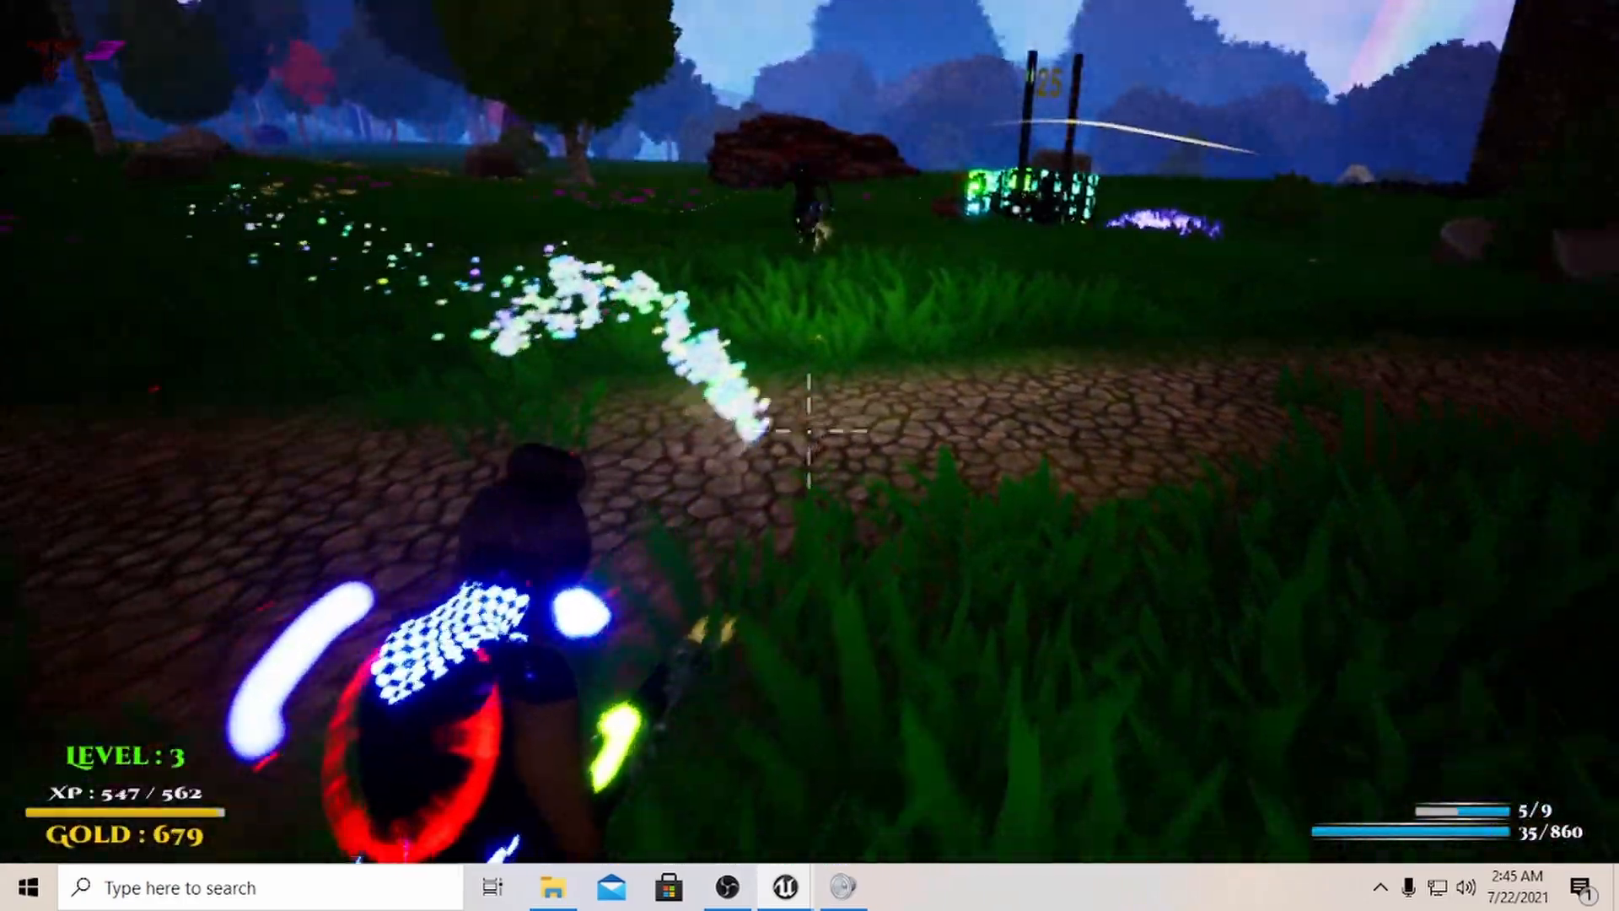
# - Shoot the enemy beside the target posts at dusk, holding 547 of 562 XP and 679 gold
pyautogui.click(809, 443)
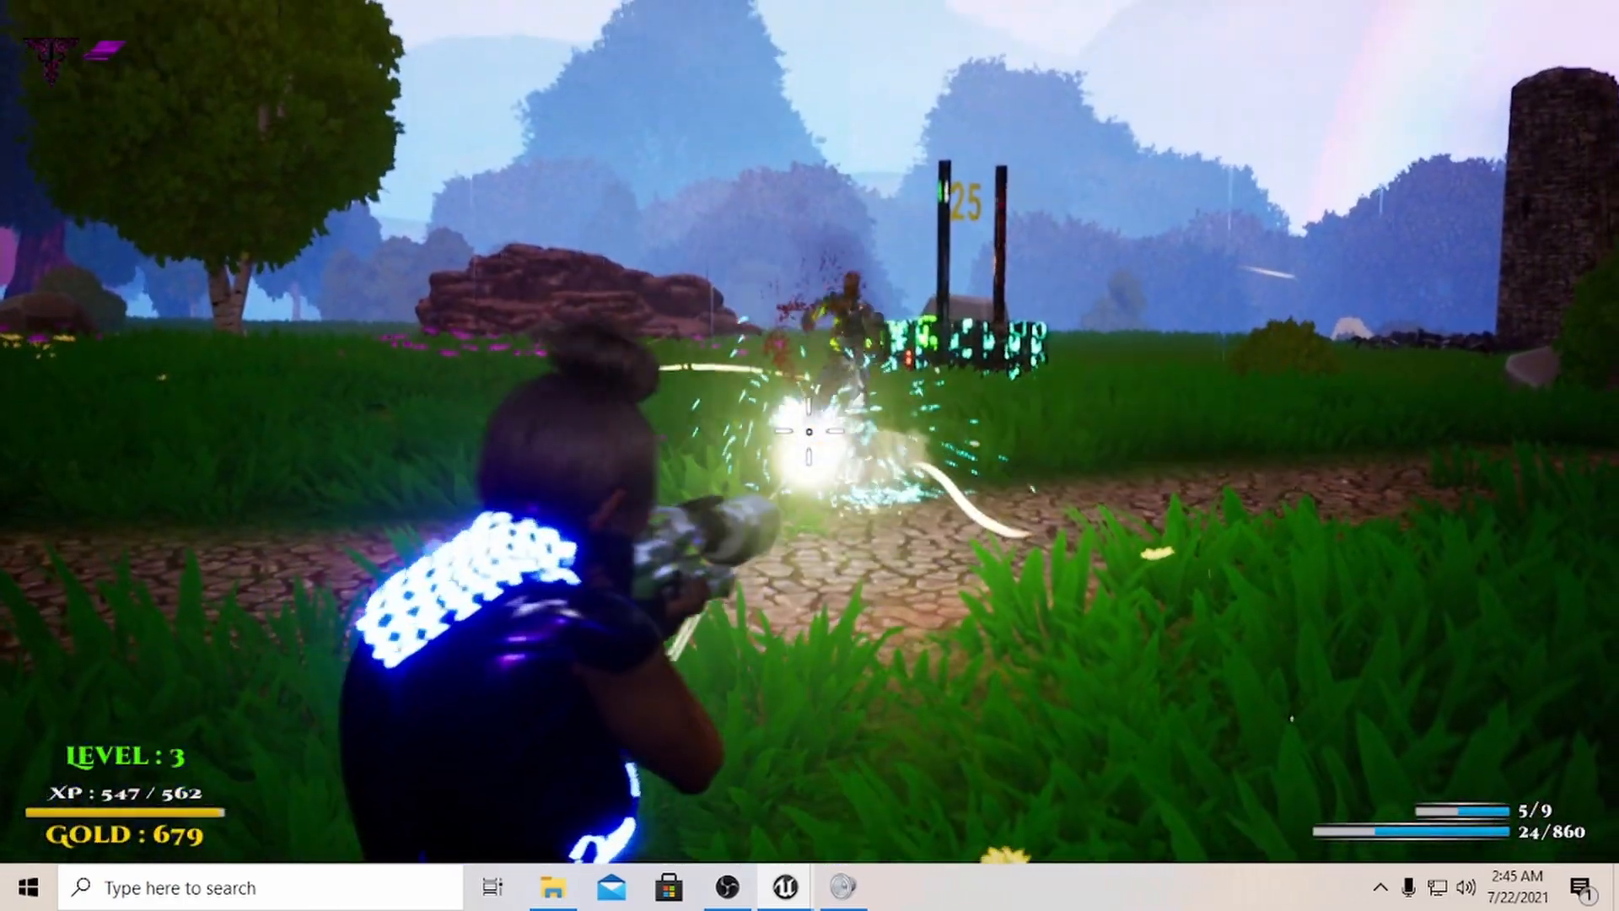